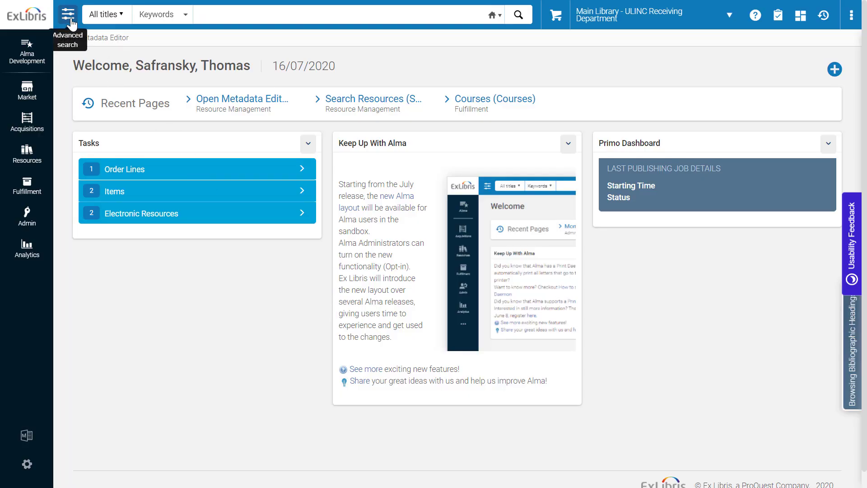
Open Alma's advanced search for All titles in the Community zone
click(65, 15)
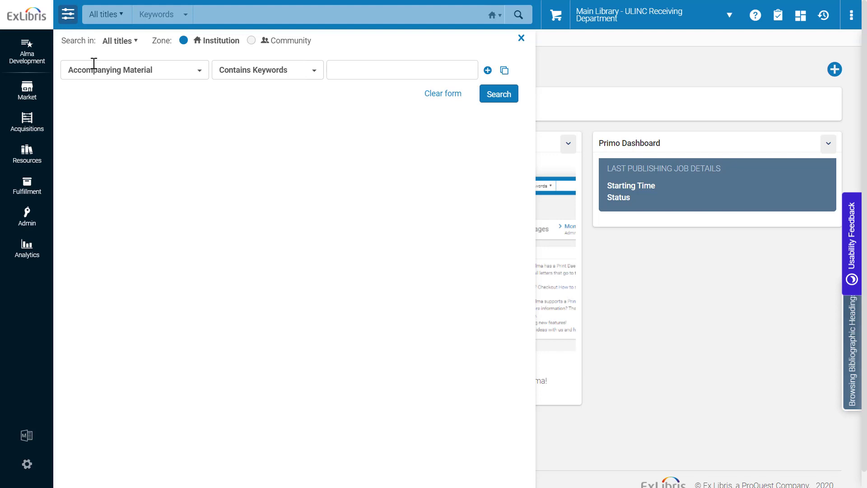
click(120, 41)
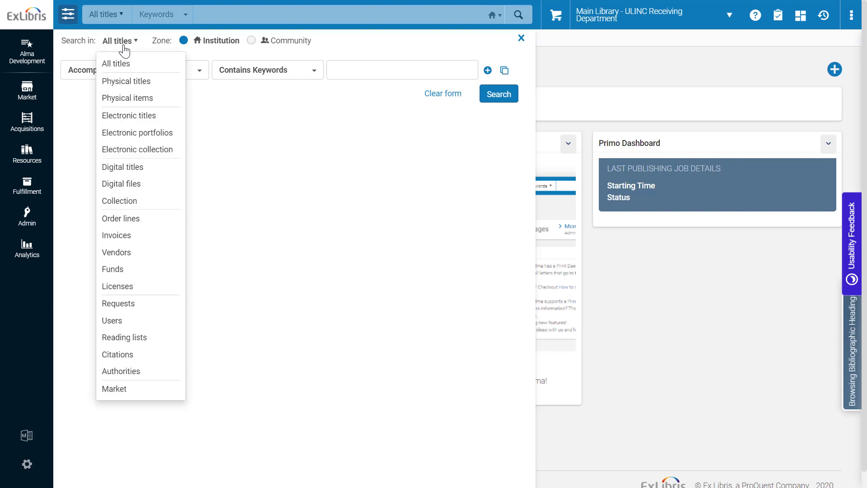
mouse_move(136, 176)
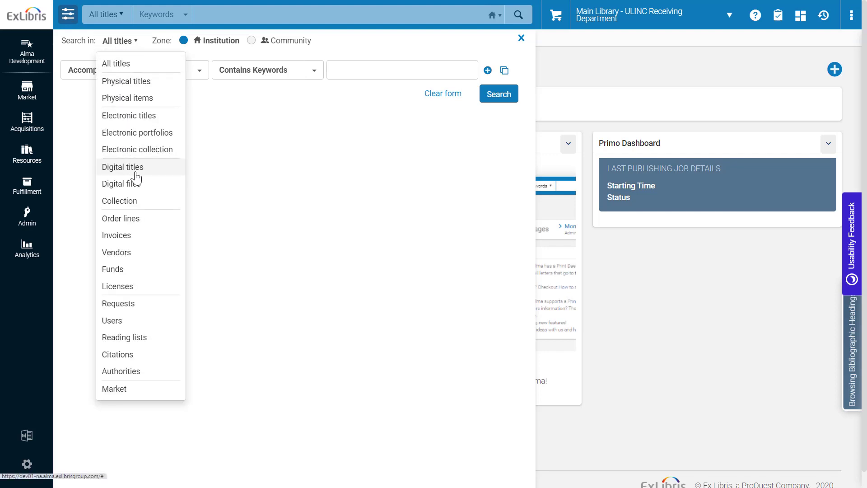
click(247, 40)
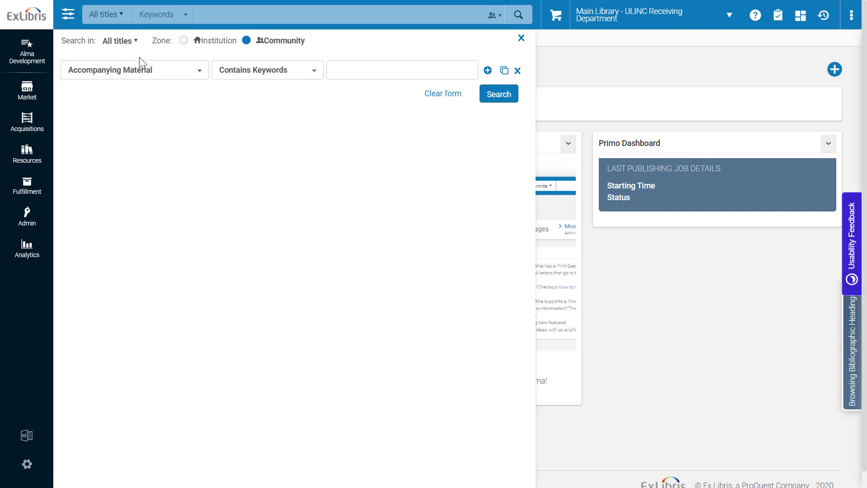
Set the first search row's field to Dewey Decimal Class Number
click(134, 69)
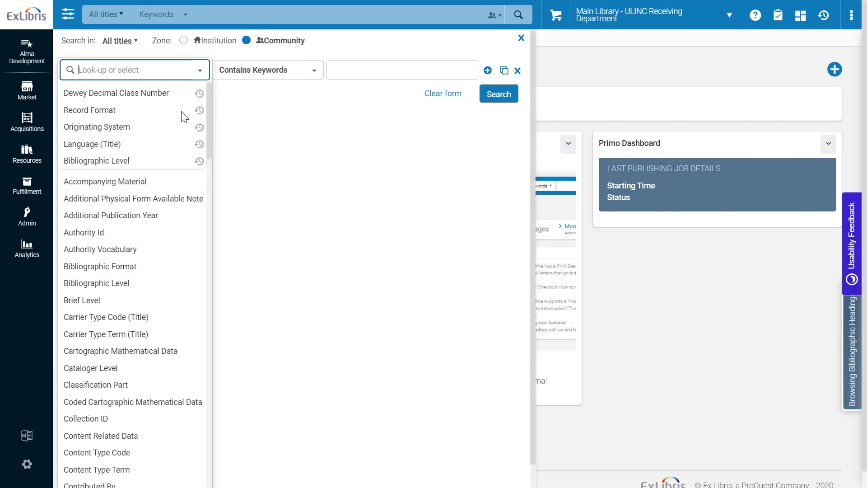
scroll(down, 3)
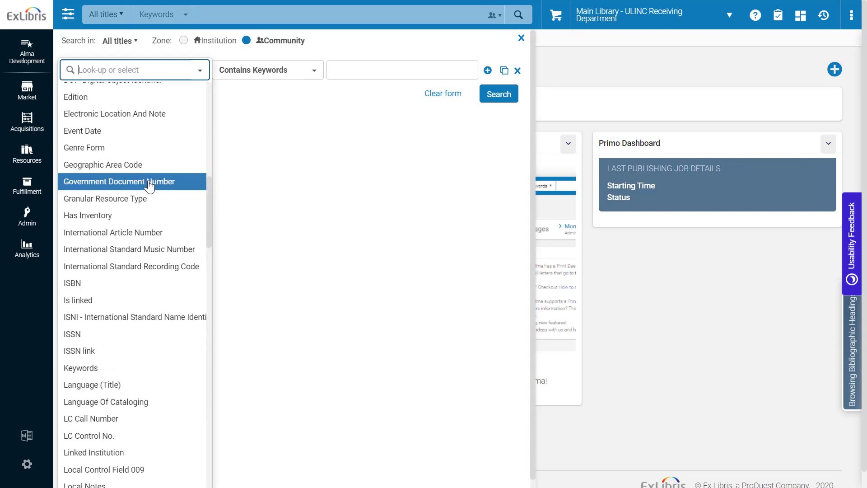
mouse_move(108, 427)
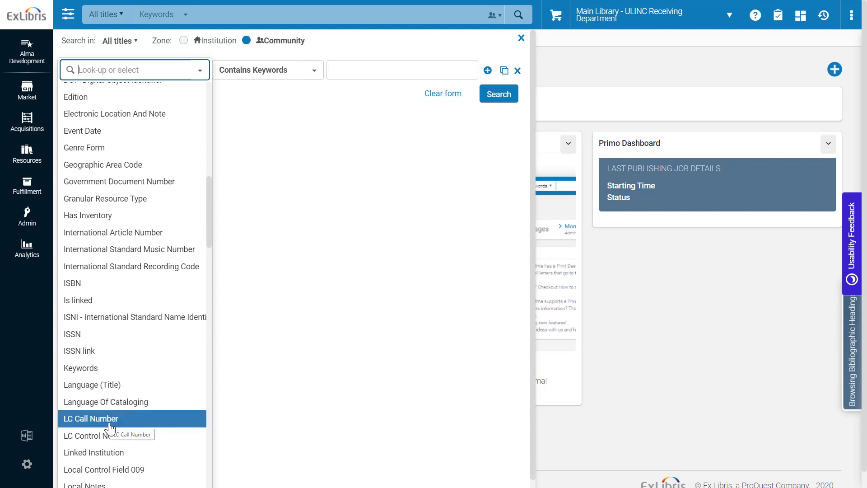
scroll(down, 3)
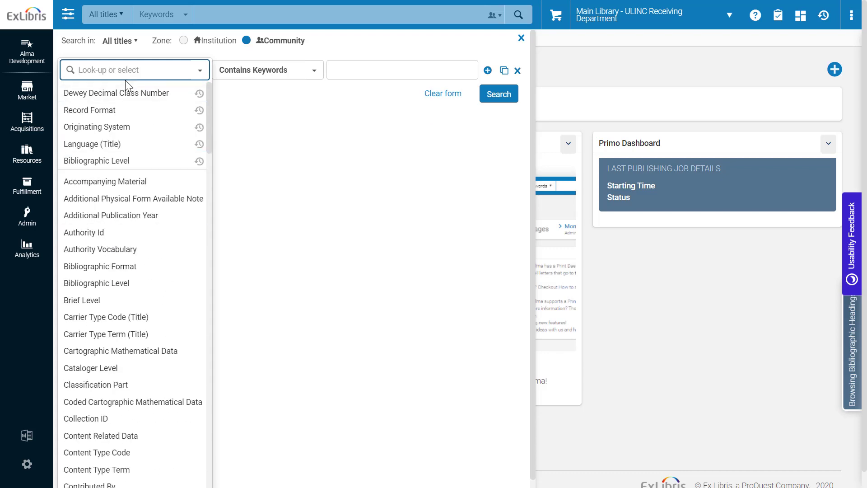
click(116, 93)
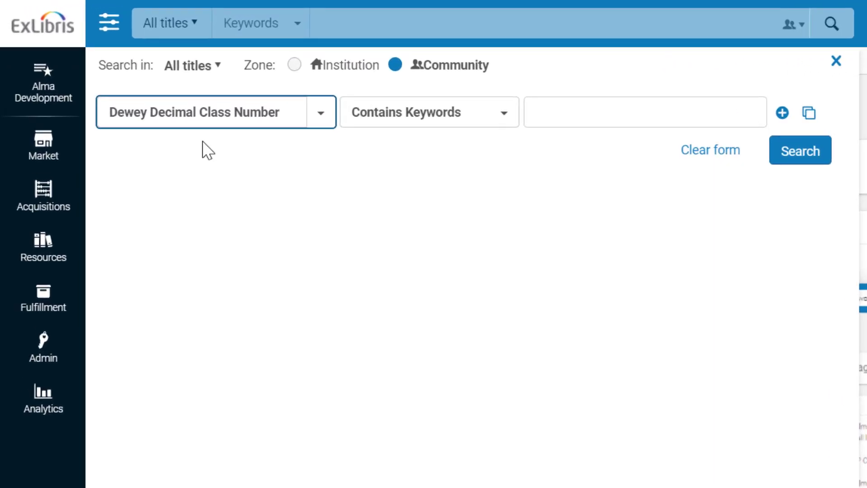
Make the Dewey condition greater than or equal to 370.7
click(429, 112)
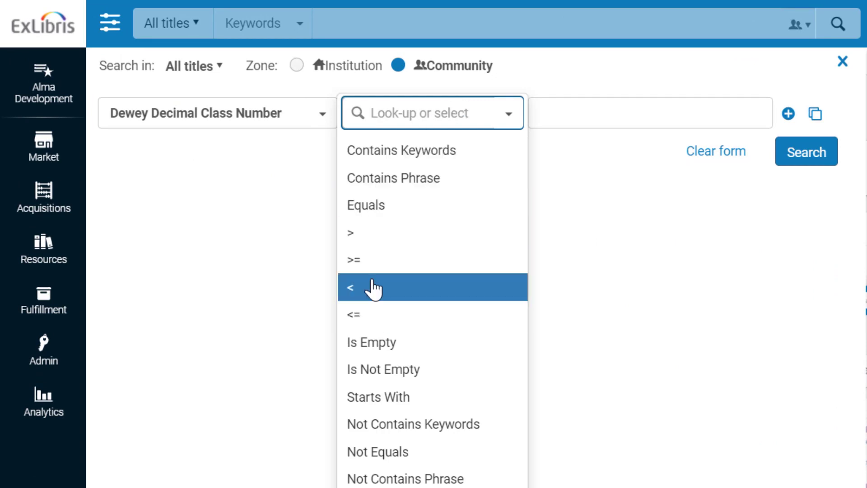
mouse_move(377, 240)
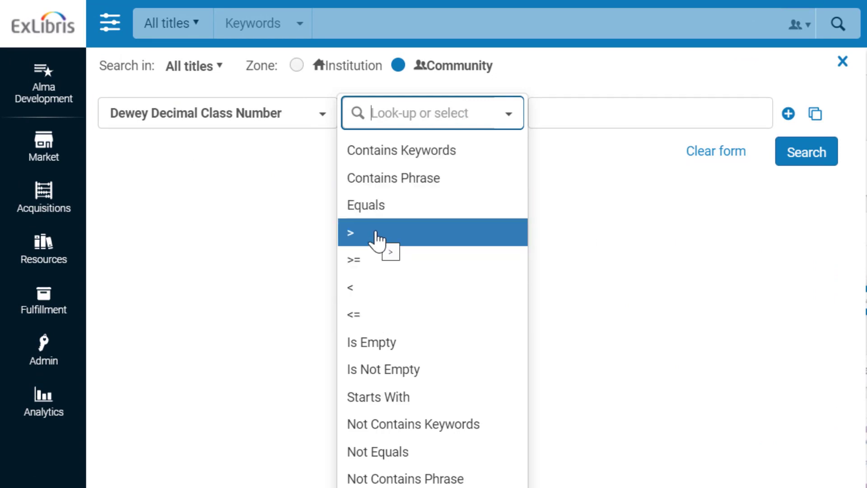
mouse_move(375, 263)
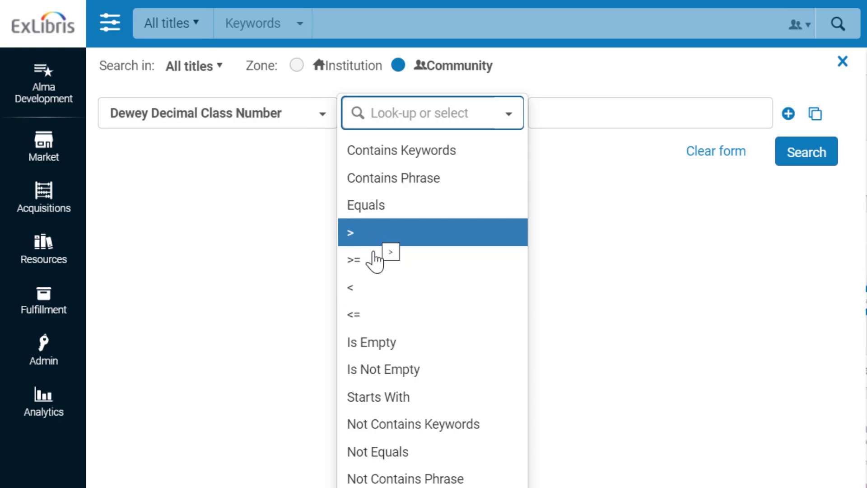
click(352, 260)
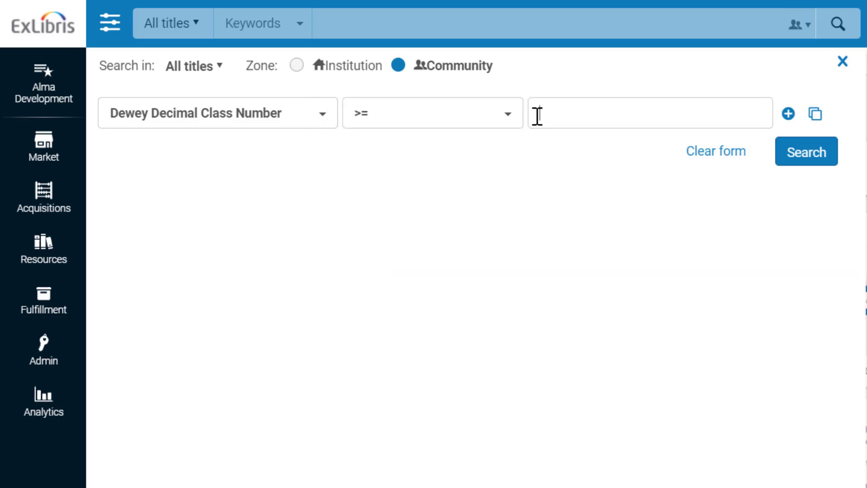
text(370.7)
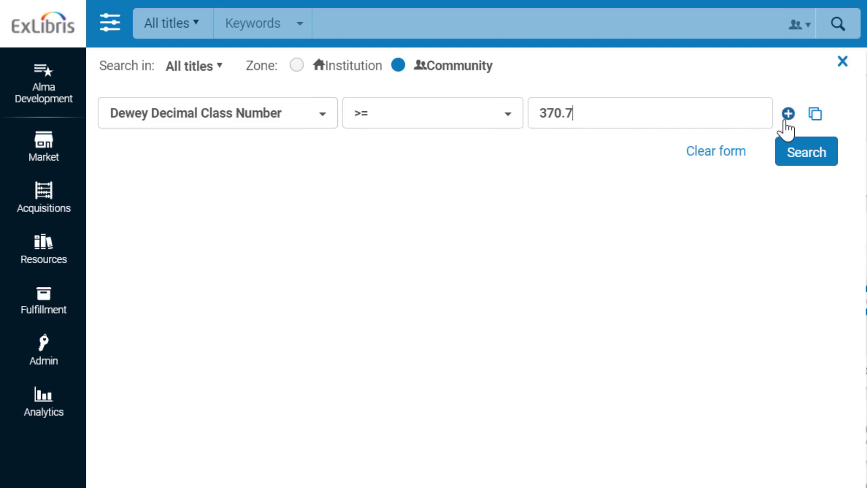
Add an AND row for Dewey Decimal Class Number less than 400 and search
click(788, 114)
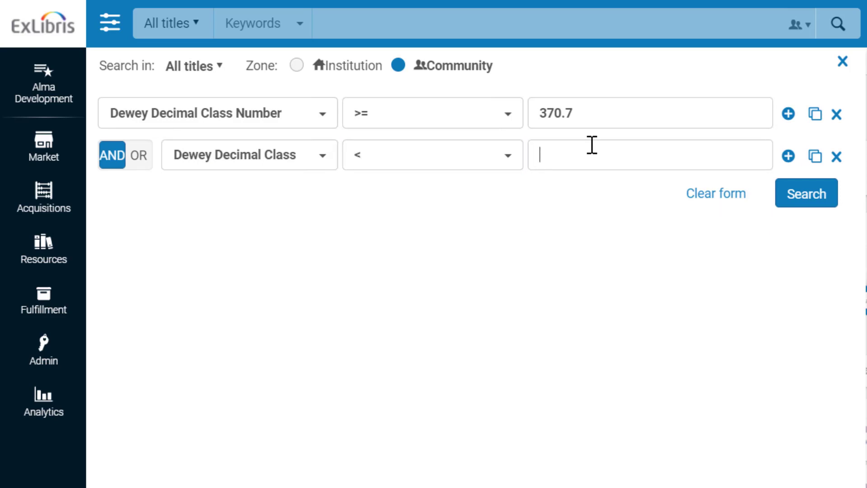
text(400)
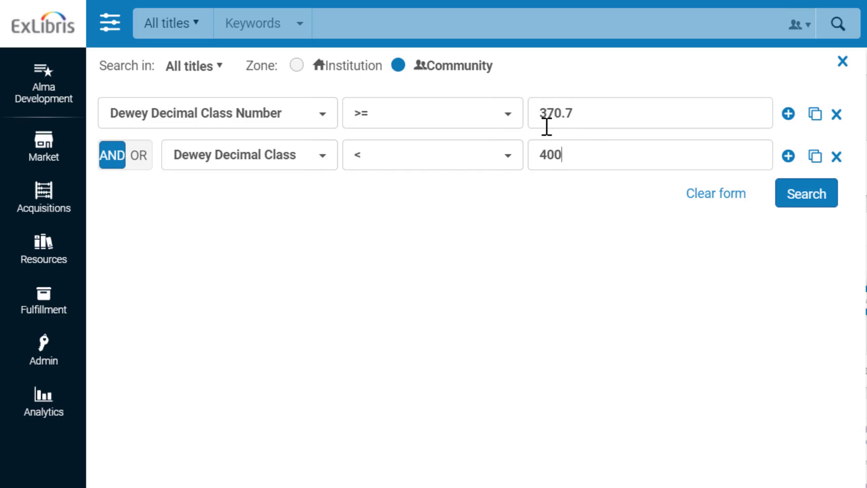
click(807, 193)
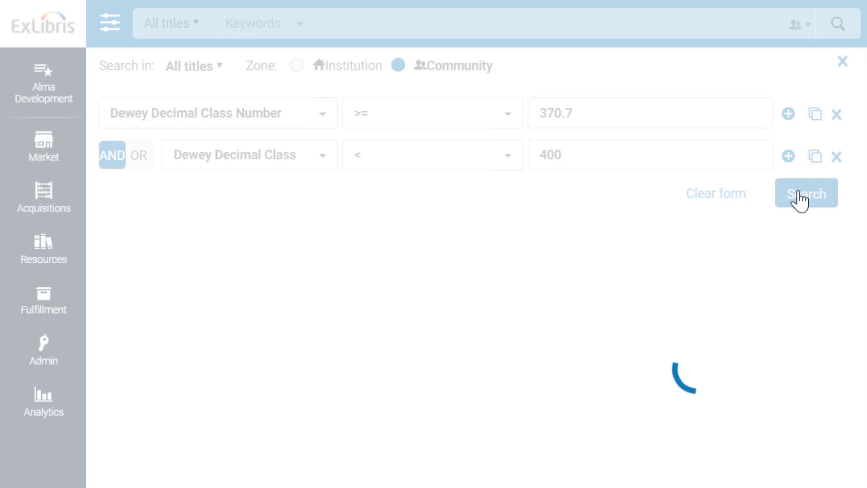
Review the 68,617 Community-zone titles with Dewey numbers from 370.7 to below 400
click(808, 193)
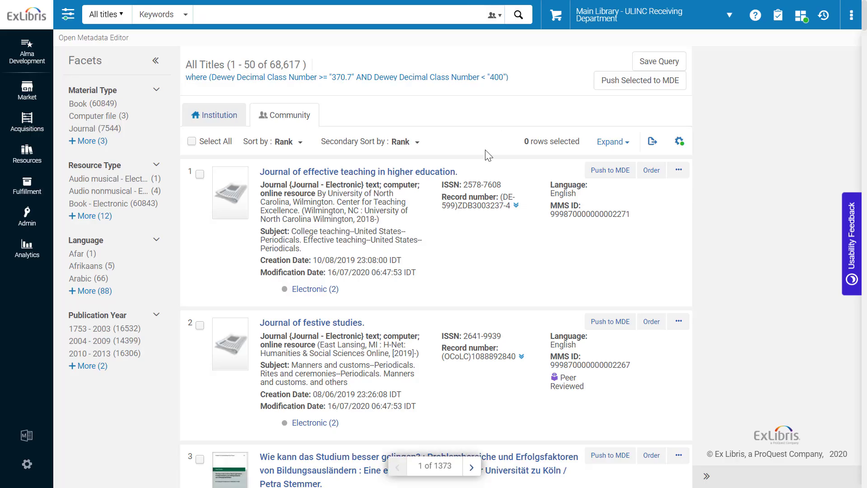
scroll(down, 3)
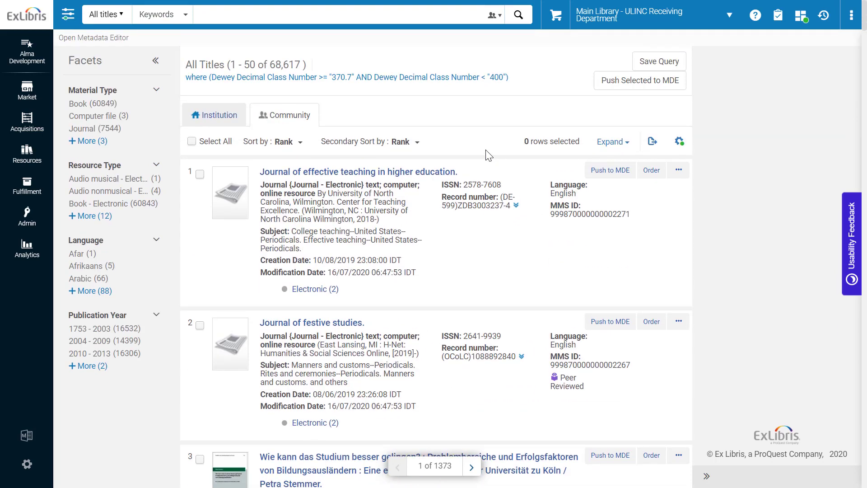
mouse_move(511, 123)
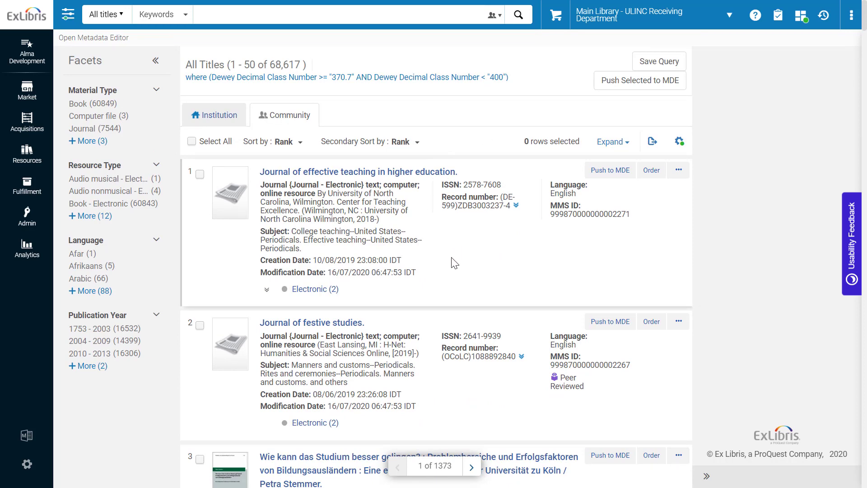
mouse_move(333, 180)
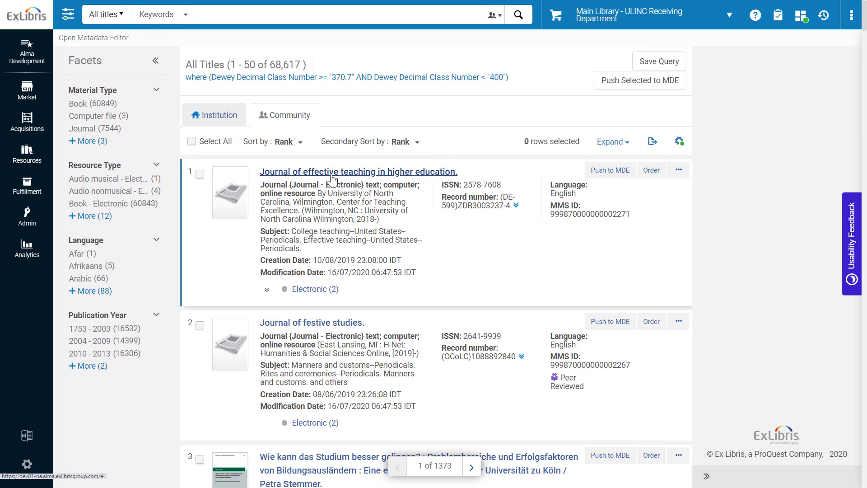
Open 'Journal of effective teaching in higher education' and scroll to its 082 field, 378.125
click(359, 171)
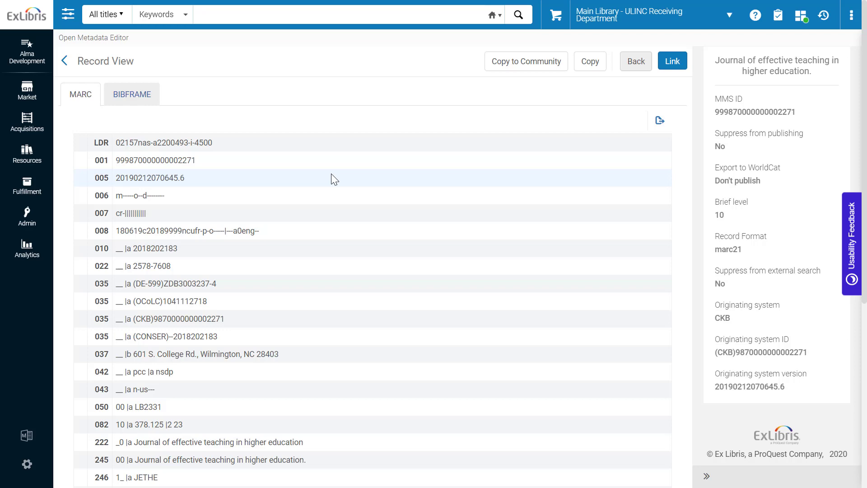
scroll(down, 3)
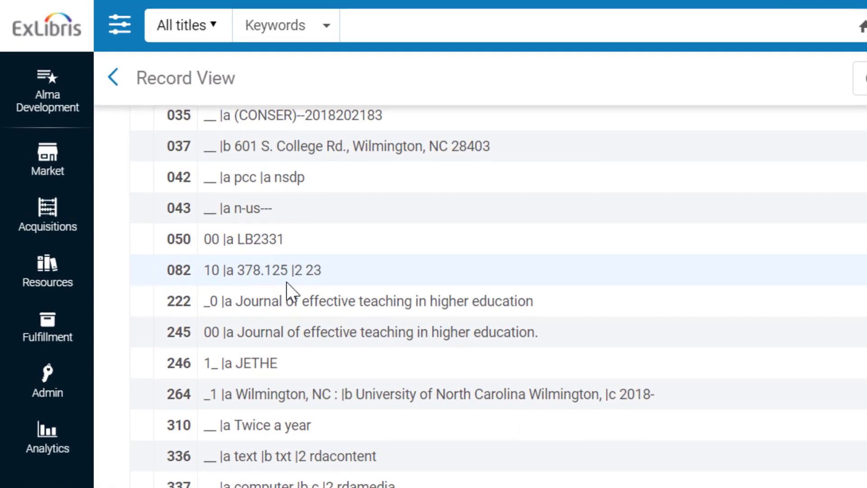
mouse_move(250, 292)
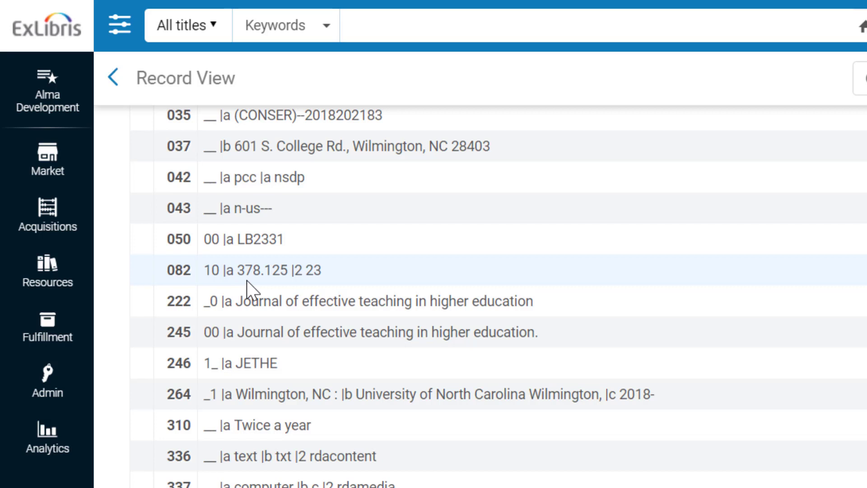
mouse_move(252, 289)
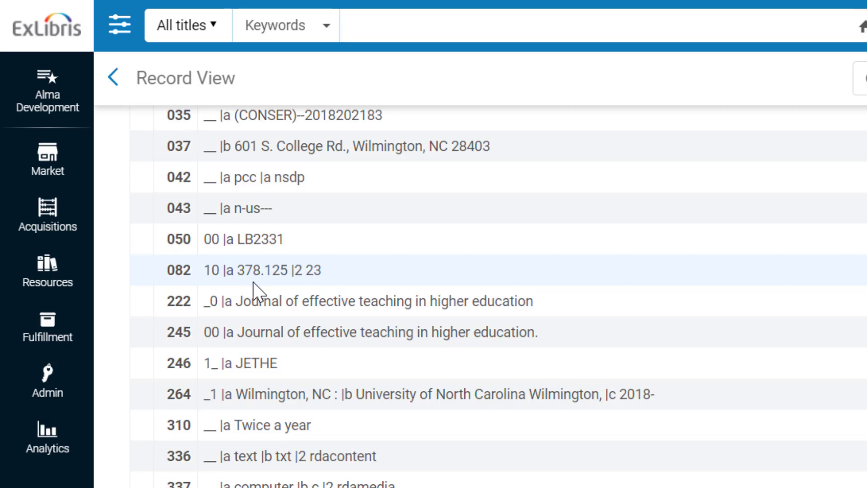